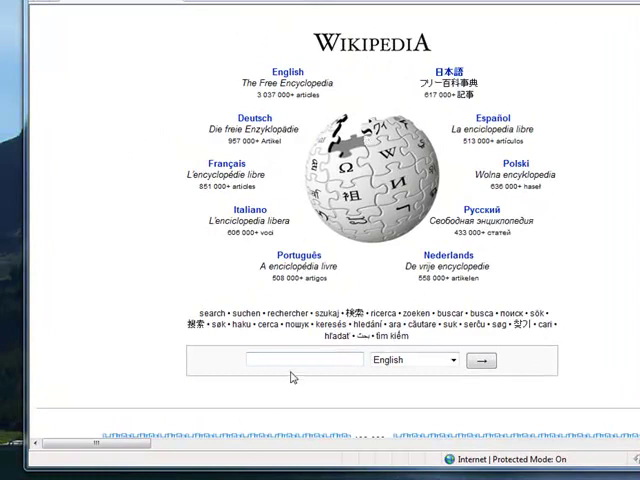
Step: Search Wikipedia for 'pris' and read the Power Rangers in Space article down to its categories
{"action": "type", "text": "pris"}
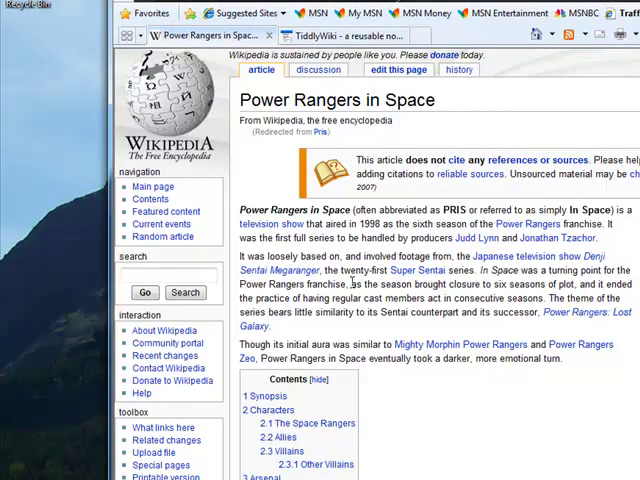
{"action": "scroll", "scroll_direction": "down", "scroll_amount": 3}
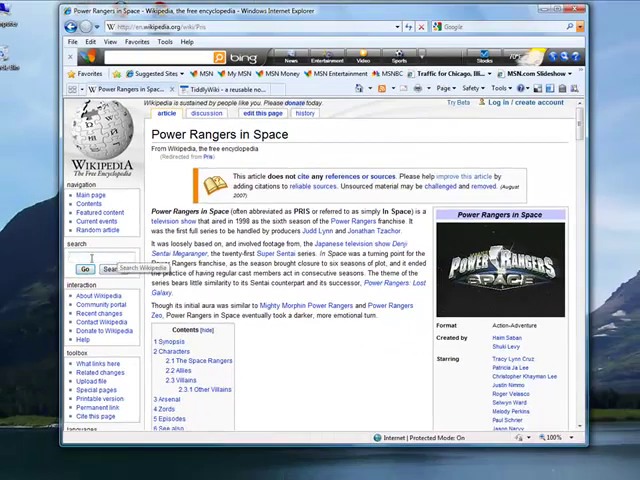
{"action": "scroll", "scroll_direction": "down", "scroll_amount": 3}
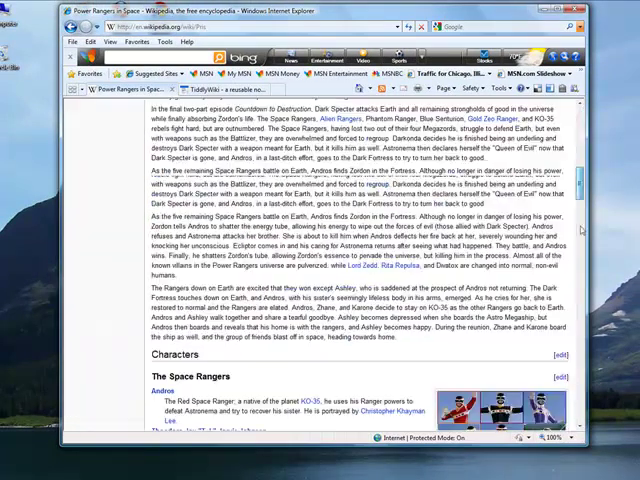
{"action": "scroll", "scroll_direction": "down", "scroll_amount": 3}
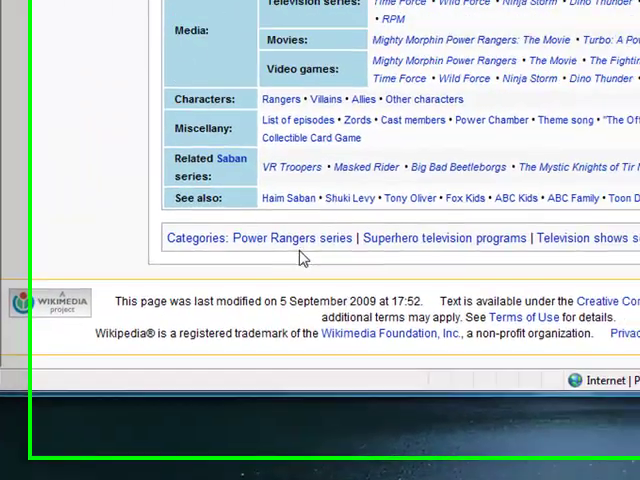
{"action": "mouse_move", "coordinate": [252, 270]}
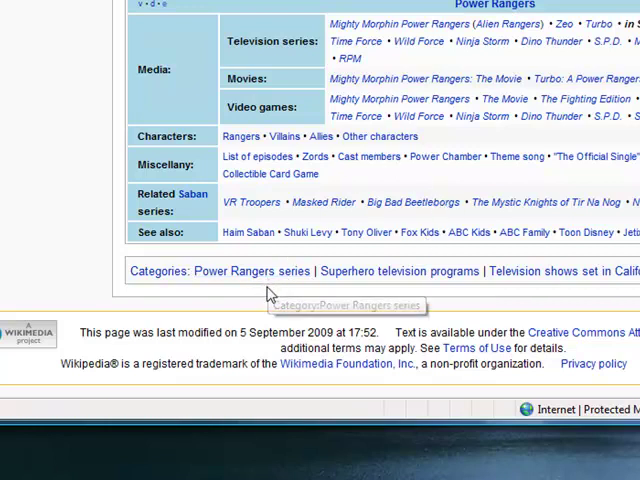
{"action": "mouse_move", "coordinate": [252, 271]}
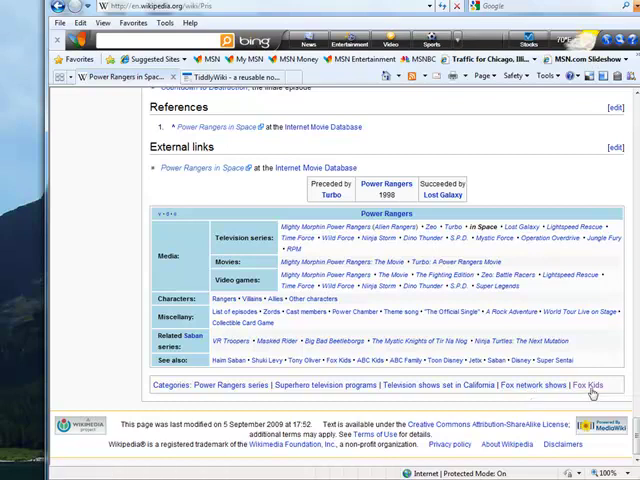
Step: Follow the Fox Kids category link and look through its alphabetical list of shows
{"action": "left_click", "coordinate": [586, 384]}
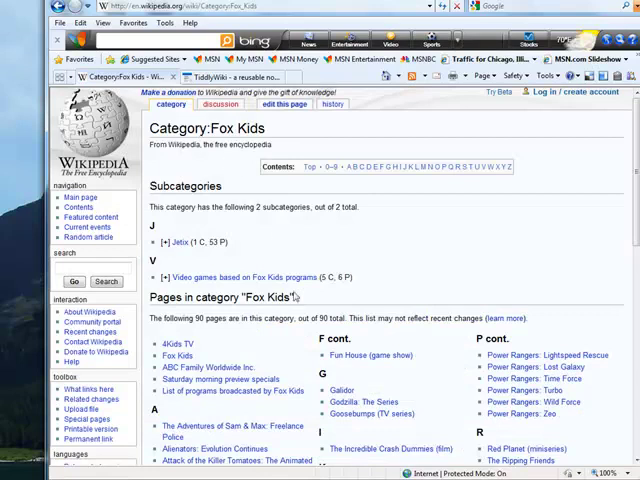
{"action": "scroll", "scroll_direction": "down", "scroll_amount": 3}
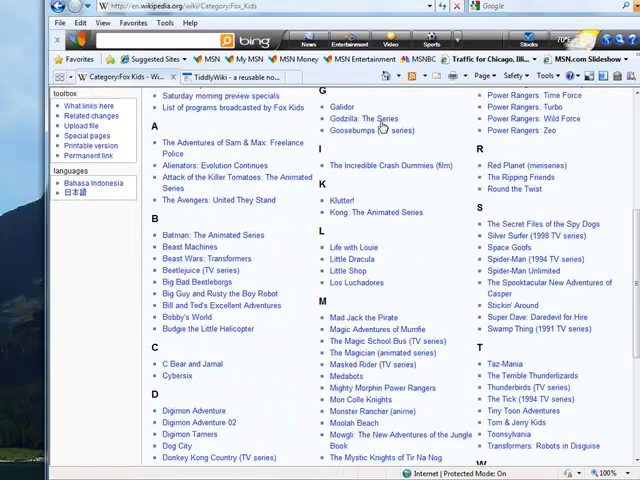
{"action": "mouse_move", "coordinate": [408, 347]}
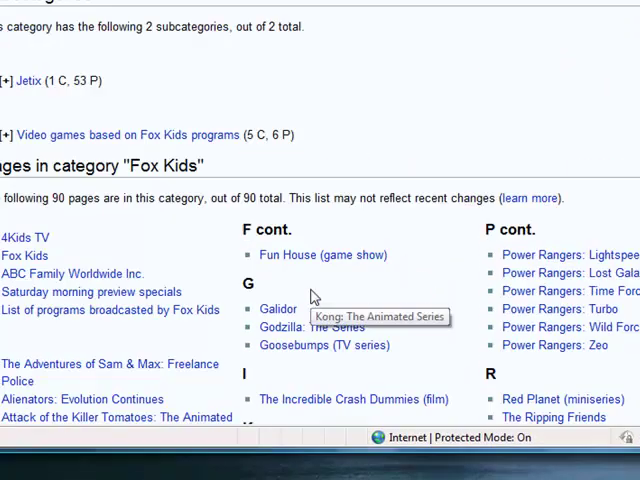
{"action": "mouse_move", "coordinate": [313, 295]}
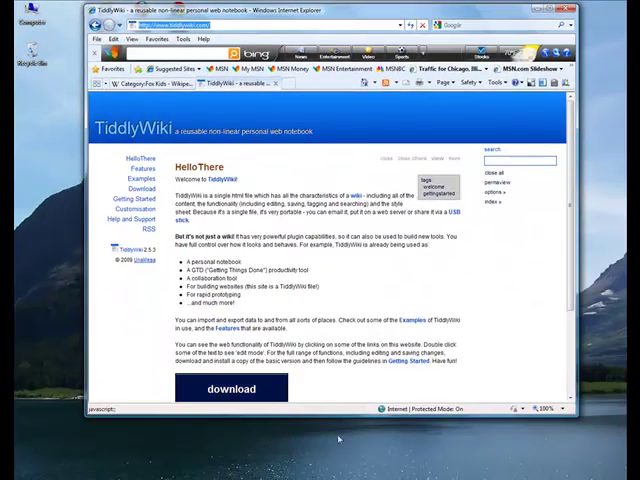
Step: Download the blank empty.html wiki from tiddlywiki.com and save it to the Desktop
{"action": "left_click", "coordinate": [231, 388]}
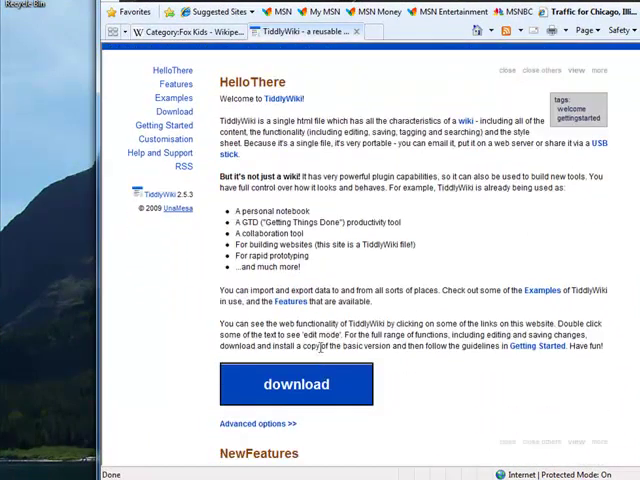
{"action": "left_click", "coordinate": [293, 384]}
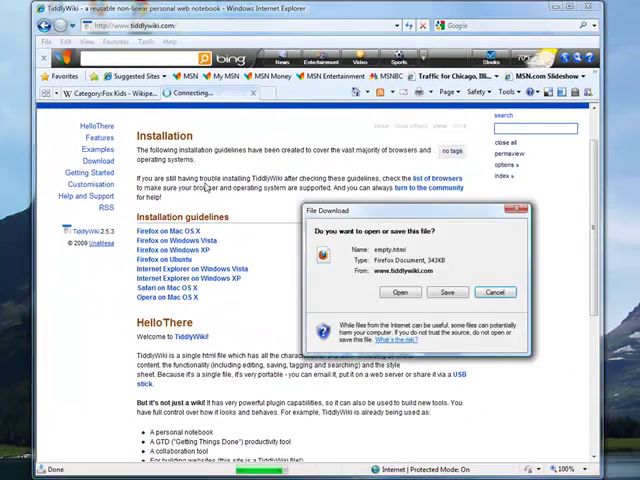
{"action": "left_click", "coordinate": [447, 292]}
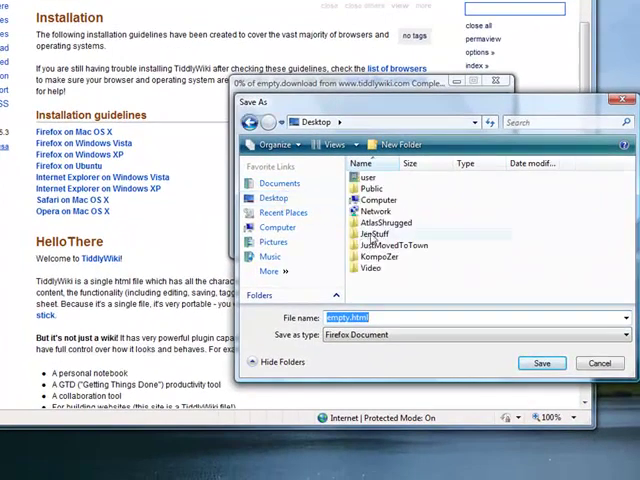
{"action": "left_click", "coordinate": [541, 363]}
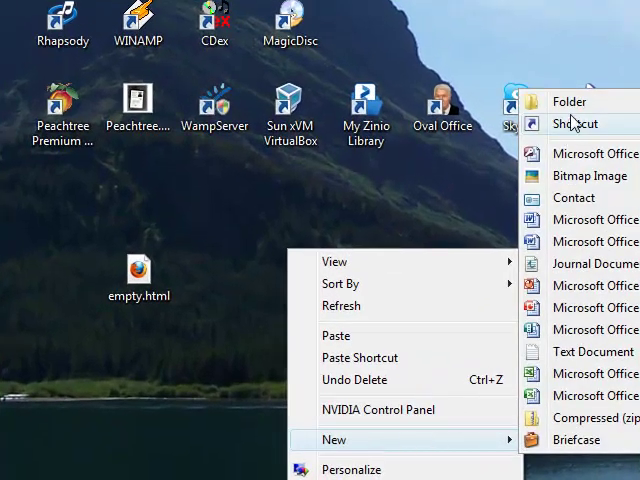
Step: Create a new TiddlyFolder folder on the desktop to hold empty.html
{"action": "left_click", "coordinate": [570, 101]}
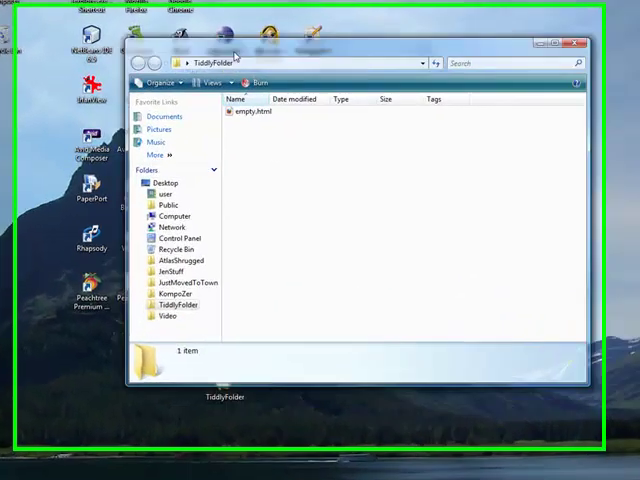
Step: Unblock empty.html in its Properties, then launch the renamed CrowWiki.html in the browser
{"action": "left_click", "coordinate": [197, 152]}
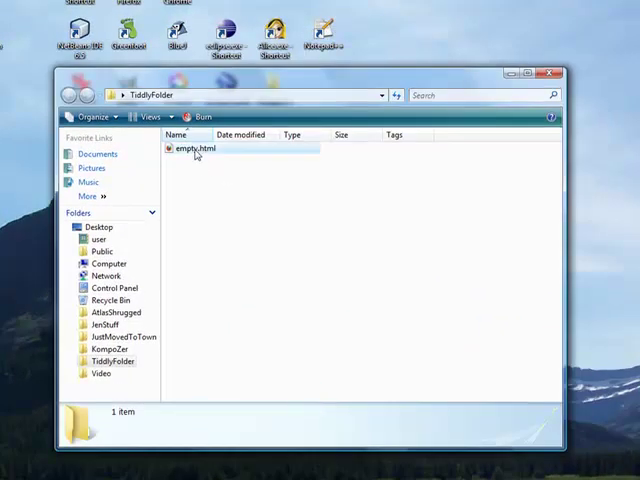
{"action": "right_click", "coordinate": [192, 149]}
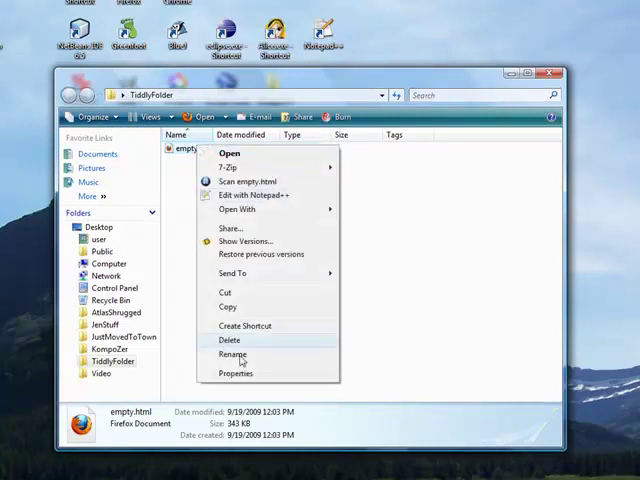
{"action": "left_click", "coordinate": [236, 373]}
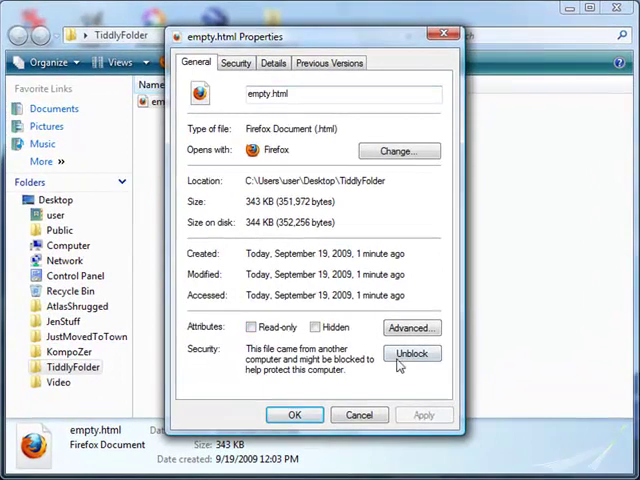
{"action": "left_click", "coordinate": [411, 353]}
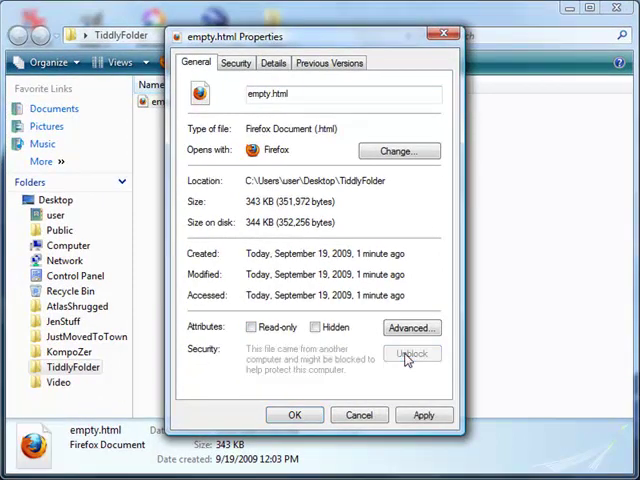
{"action": "left_click", "coordinate": [411, 353]}
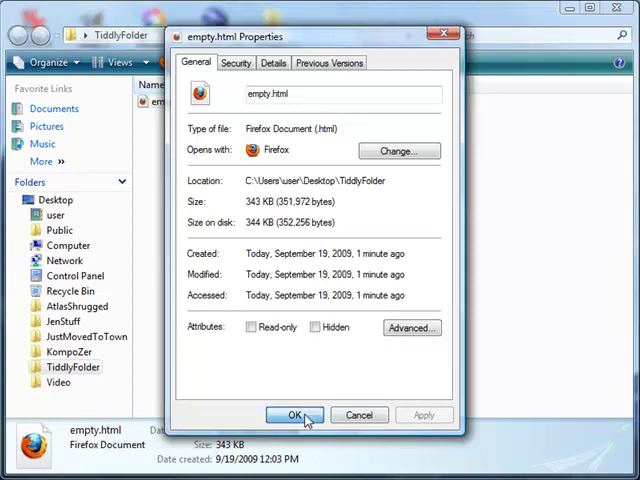
{"action": "left_click", "coordinate": [291, 415]}
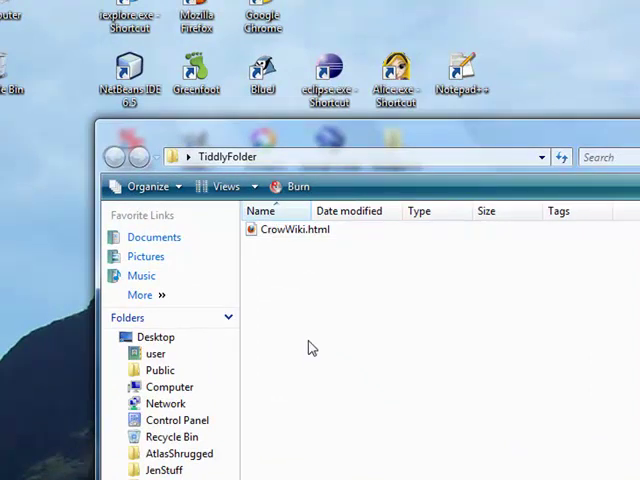
{"action": "left_click", "coordinate": [294, 229]}
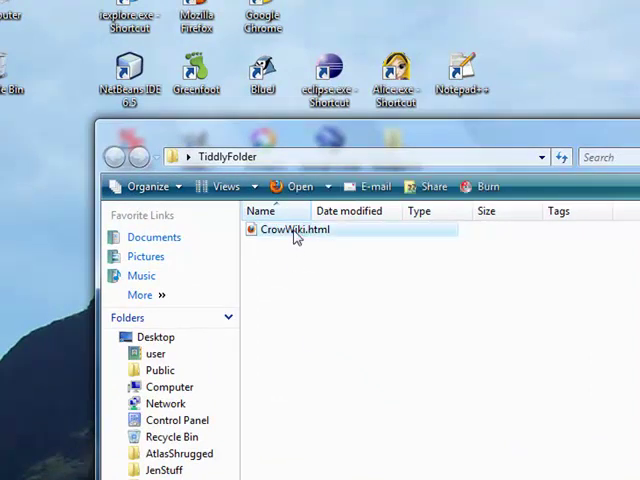
{"action": "double_click", "coordinate": [289, 229]}
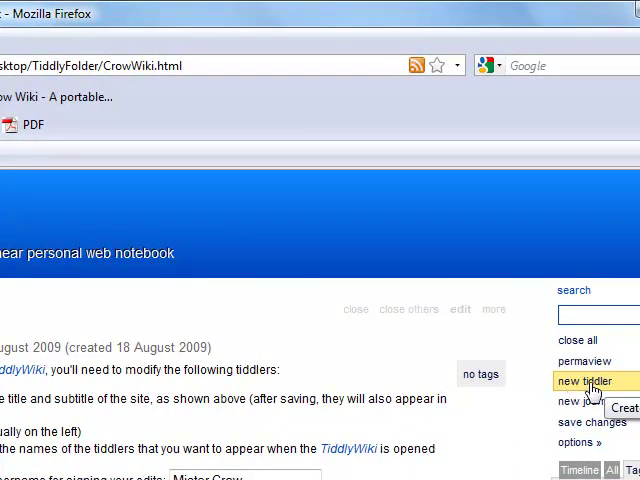
{"action": "mouse_move", "coordinate": [575, 410]}
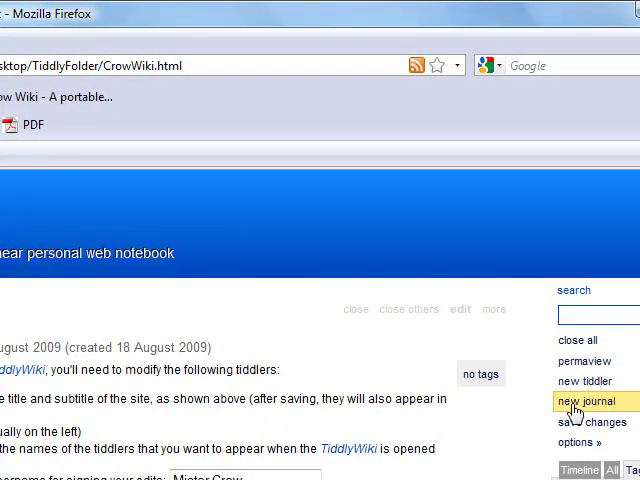
{"action": "mouse_move", "coordinate": [584, 401]}
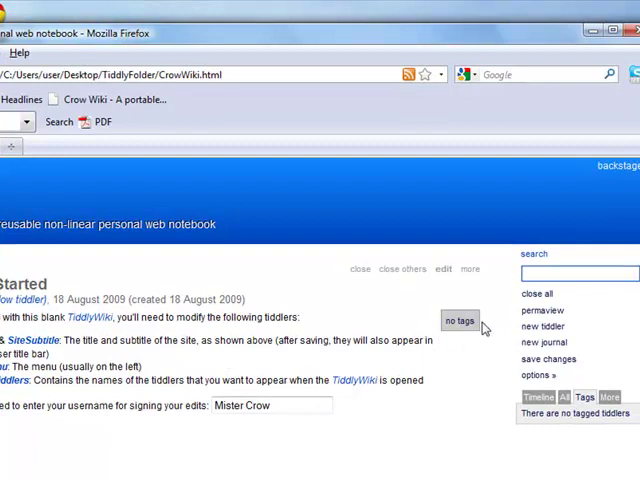
{"action": "mouse_move", "coordinate": [546, 199]}
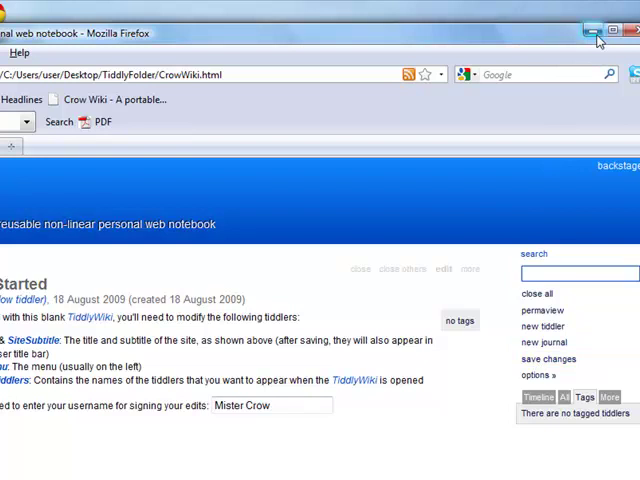
{"action": "mouse_move", "coordinate": [588, 30]}
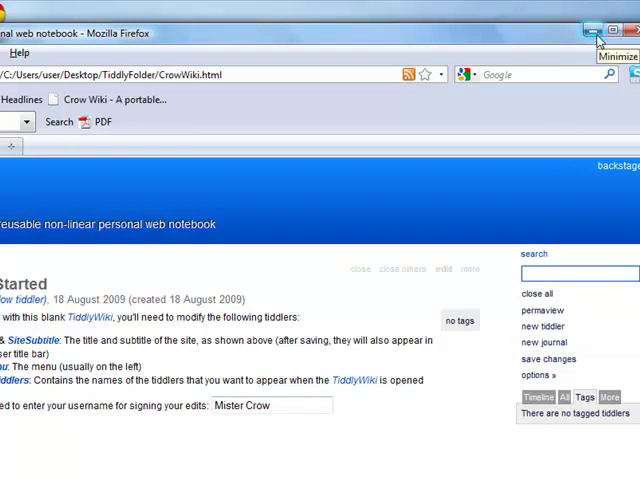
{"action": "mouse_move", "coordinate": [532, 40]}
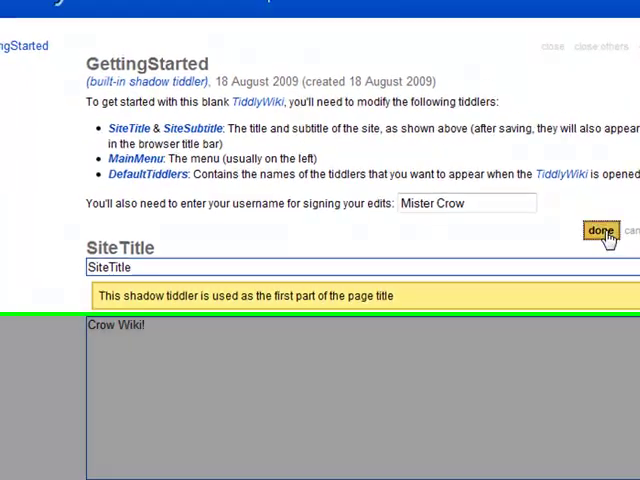
Step: Save the SiteTitle tiddler so the header reads Crow Wiki!
{"action": "left_click", "coordinate": [601, 230]}
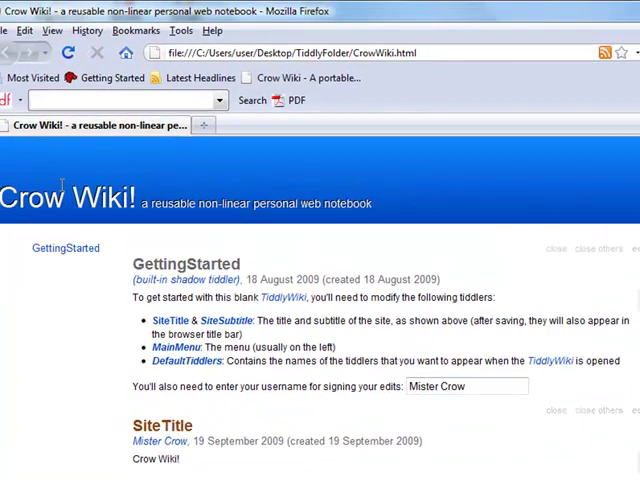
Step: Edit SiteSubtitle to read 'Oh... Milk Was A HORRIBLE IDEA!'
{"action": "double_click", "coordinate": [228, 320]}
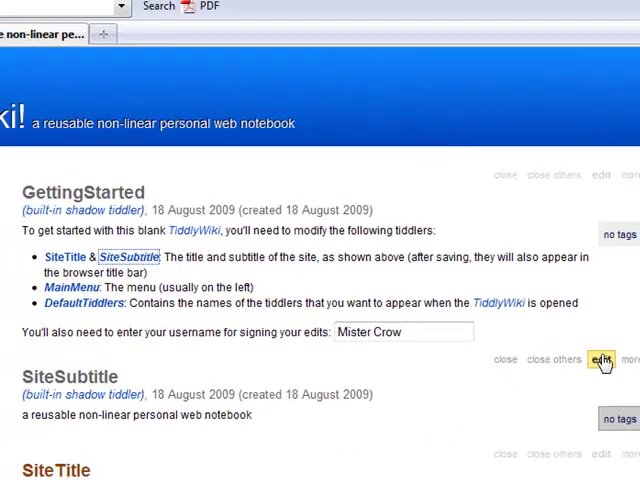
{"action": "left_click", "coordinate": [601, 359]}
{"action": "type", "text": "\"Oh... Milk Was A"}
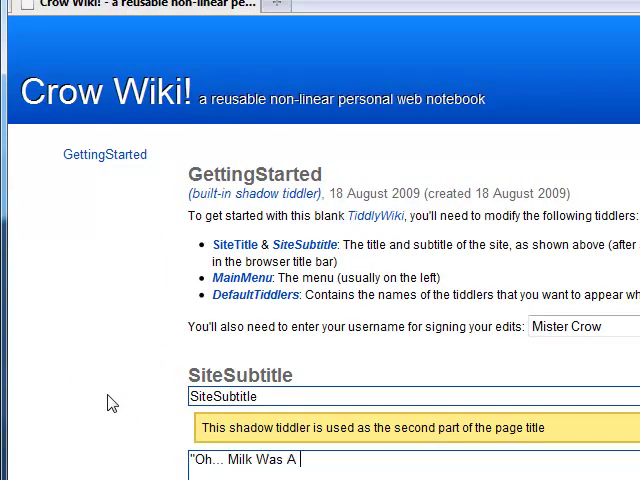
{"action": "type", "text": "HORRIBLE IDEA!\""}
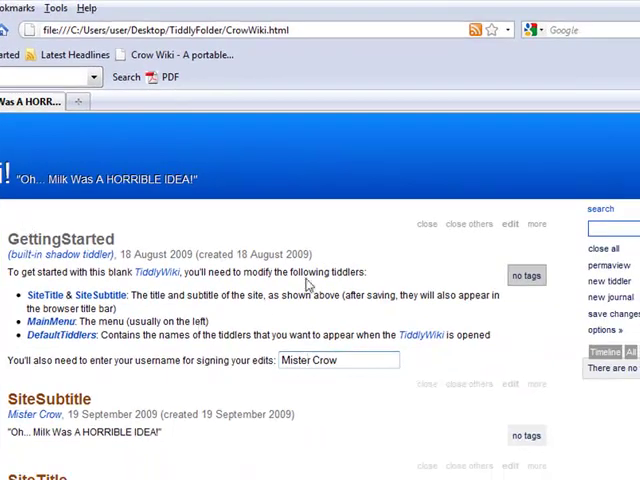
{"action": "scroll", "scroll_direction": "down", "scroll_amount": 3}
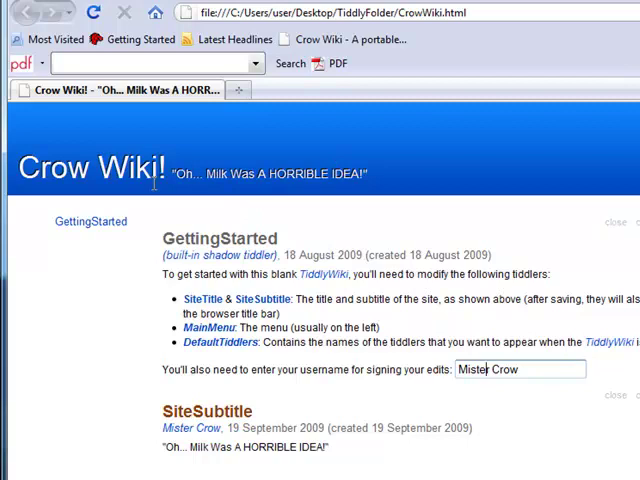
{"action": "mouse_move", "coordinate": [443, 323]}
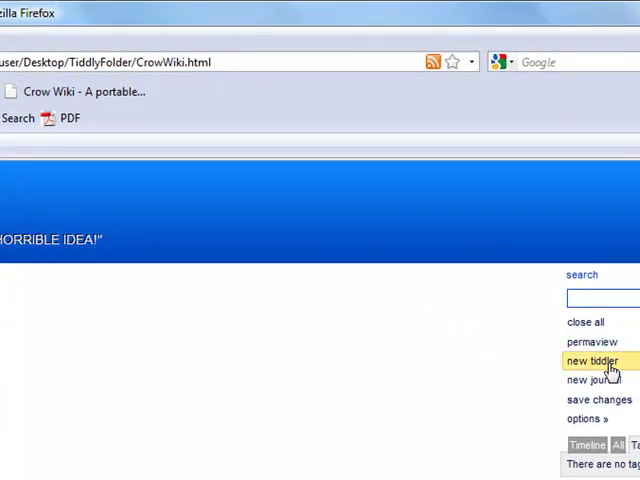
Step: Start a new My Favorite Movies tiddler with the intro line '...are a few of my favorite movies:'
{"action": "left_click", "coordinate": [593, 361]}
{"action": "type", "text": "These"}
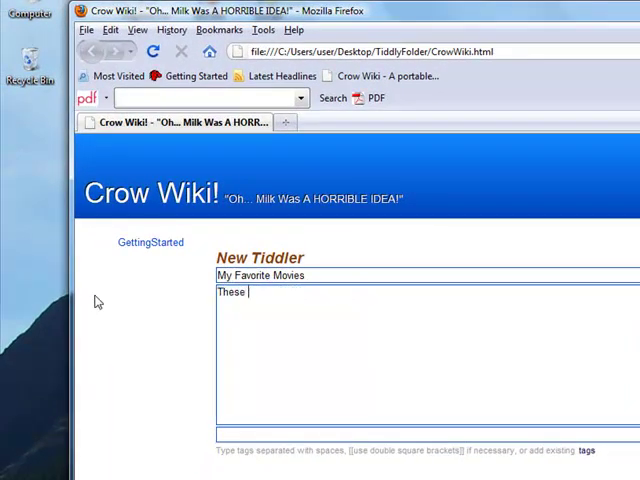
{"action": "type", "text": "are a few of my"}
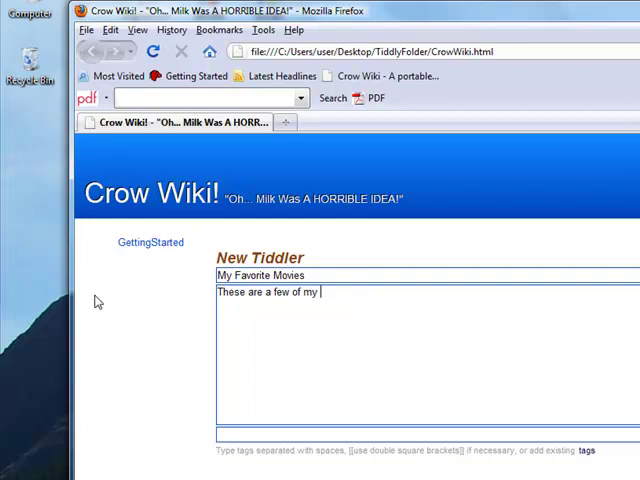
{"action": "type", "text": "favorite mo"}
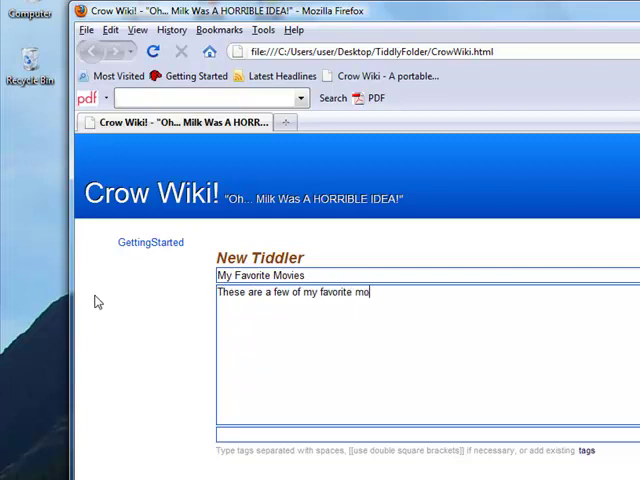
{"action": "type", "text": "vies:"}
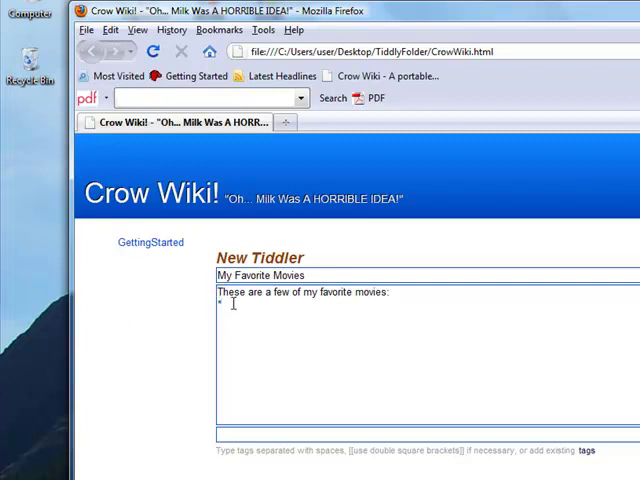
Step: List the five films as bullets, Contact through The Matrix and Up, and tag the tiddler personal
{"action": "type", "text": "Contact"}
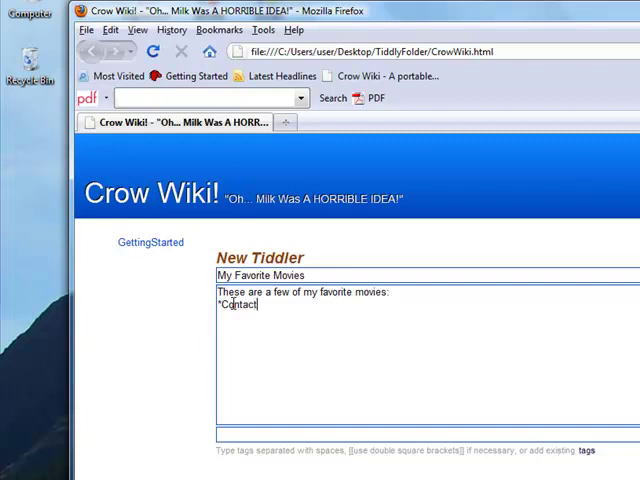
{"action": "key", "text": "Enter"}
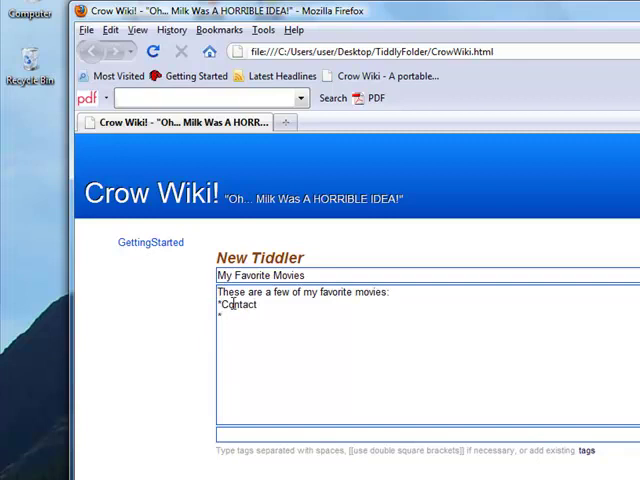
{"action": "type", "text": "Good Will Hunting"}
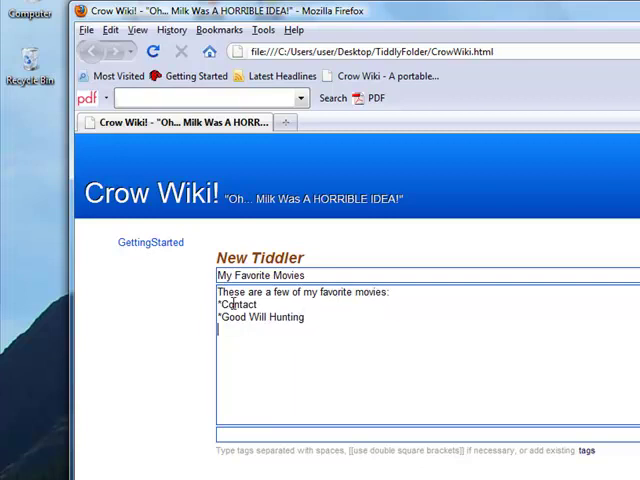
{"action": "type", "text": "*Lord of the Ring"}
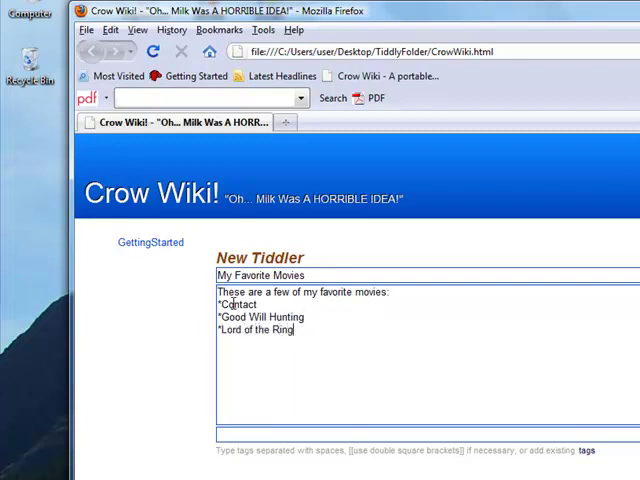
{"action": "type", "text": "*The Mat"}
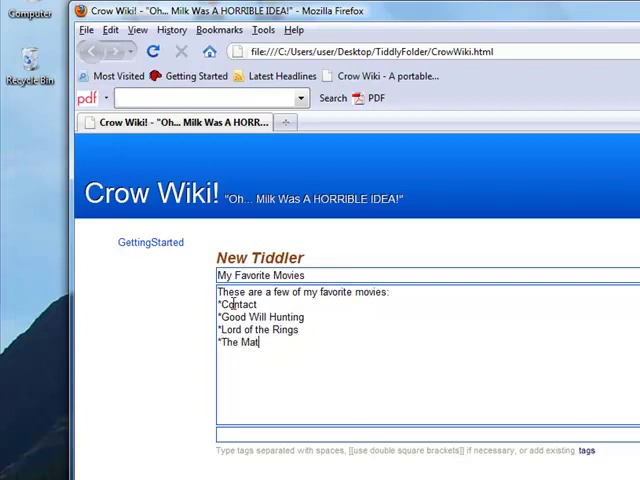
{"action": "type", "text": "rix"}
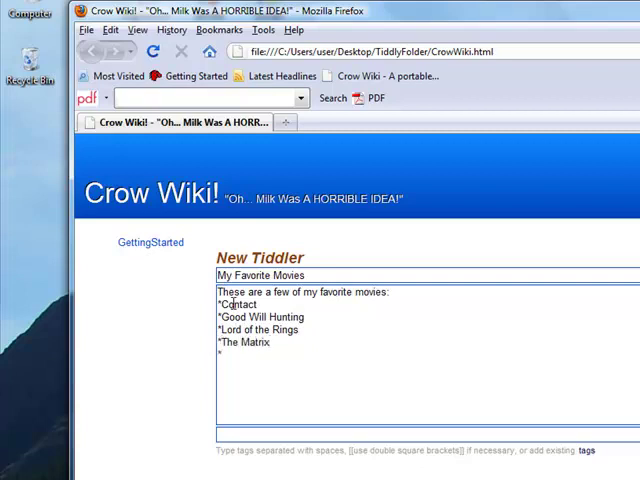
{"action": "type", "text": "Up"}
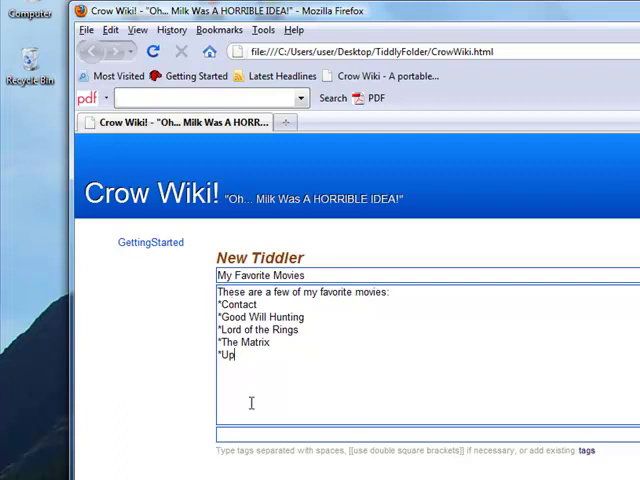
{"action": "type", "text": "personal"}
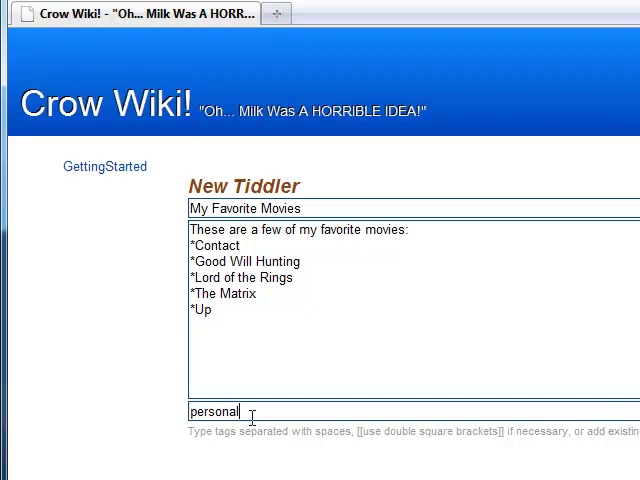
{"action": "double_click", "coordinate": [213, 411]}
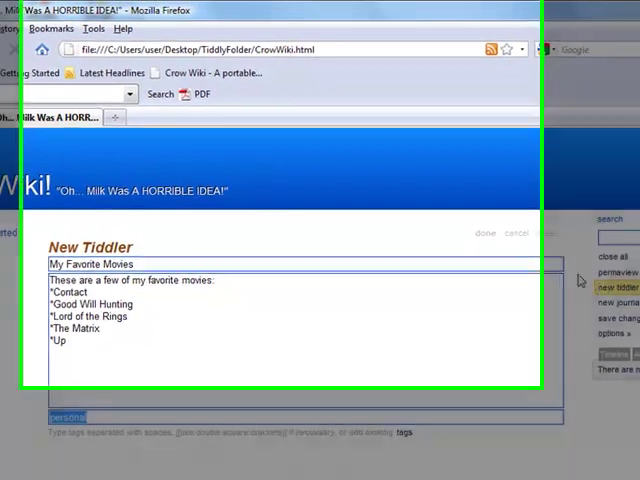
Step: Save My Favorite Movies and view the personal tag's one-tiddler list in the sidebar Tags
{"action": "left_click", "coordinate": [484, 233]}
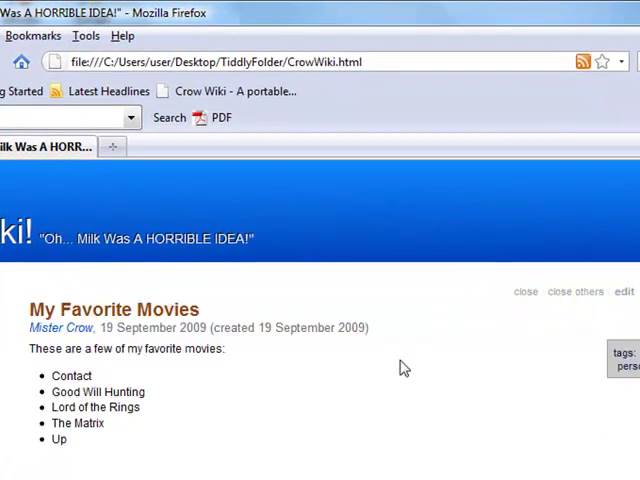
{"action": "mouse_move", "coordinate": [205, 317]}
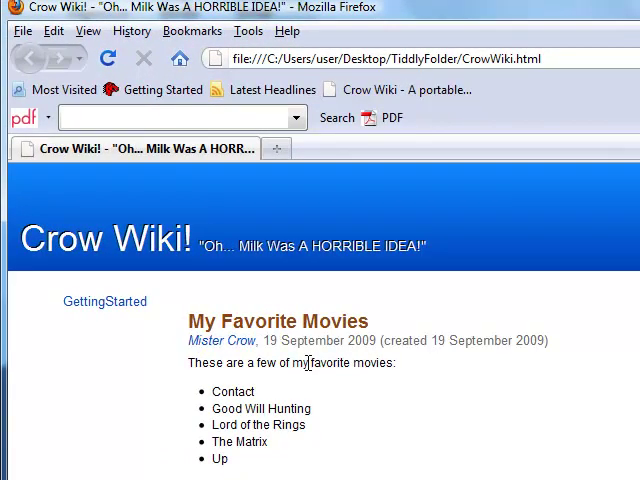
{"action": "mouse_move", "coordinate": [295, 337]}
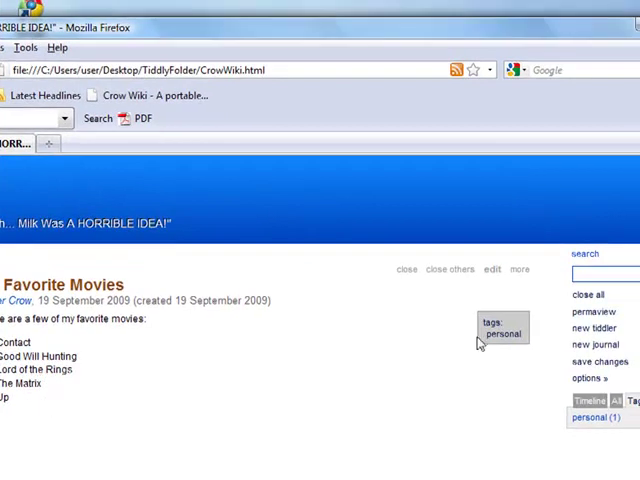
{"action": "left_click", "coordinate": [590, 417]}
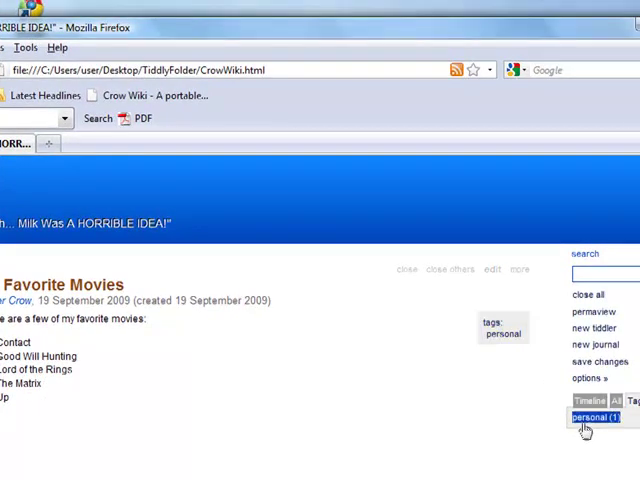
{"action": "left_click", "coordinate": [588, 416]}
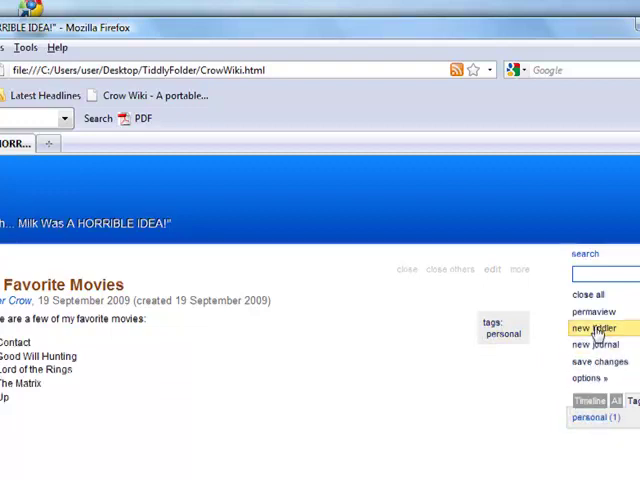
Step: Start a My Favorite Musical Artists tiddler with the intro 'These ... favorite musical artists:'
{"action": "left_click", "coordinate": [592, 327]}
{"action": "type", "text": "My Favo"}
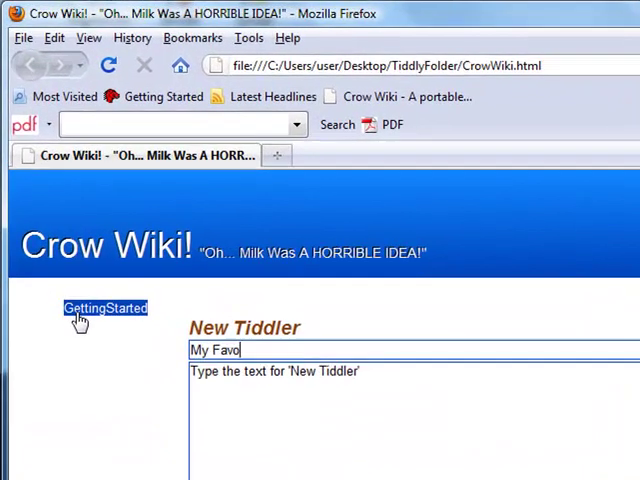
{"action": "type", "text": "rite"}
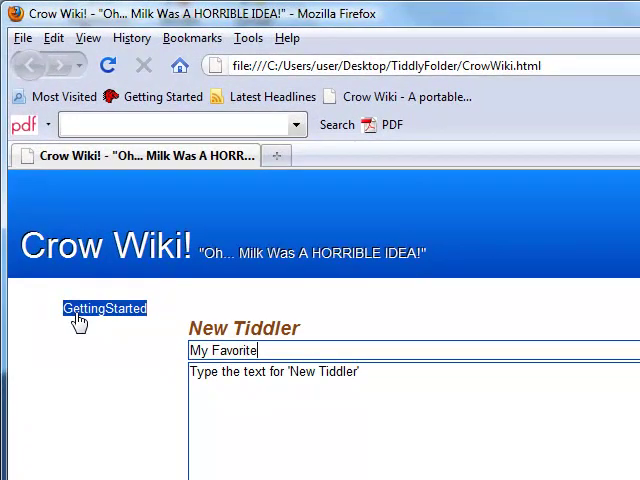
{"action": "type", "text": "Musical Artists"}
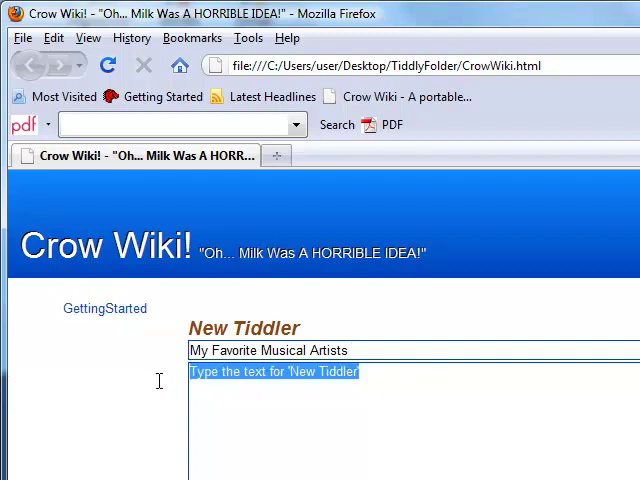
{"action": "type", "text": "These are some of my fav"}
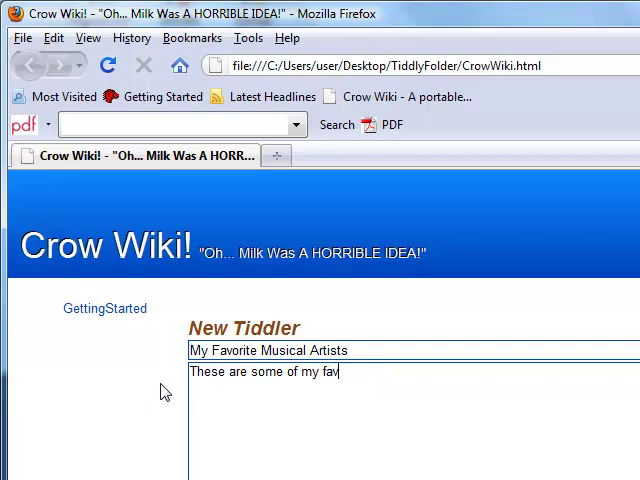
{"action": "type", "text": "orite musical"}
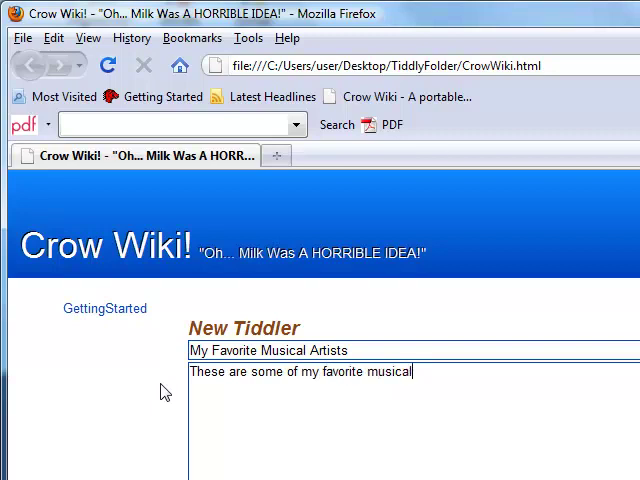
{"action": "type", "text": "artists"}
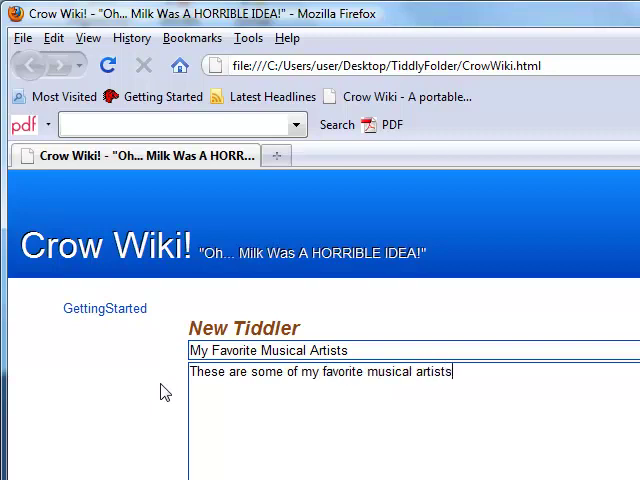
{"action": "type", "text": ":"}
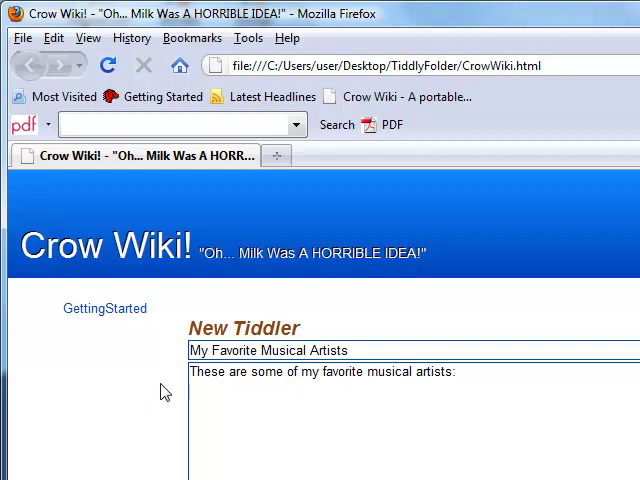
Step: List the five bands as bullets, Coldplay through Led Zeppelin, tagged personal and [[Crow Stuff]]
{"action": "type", "text": "*Coldp"}
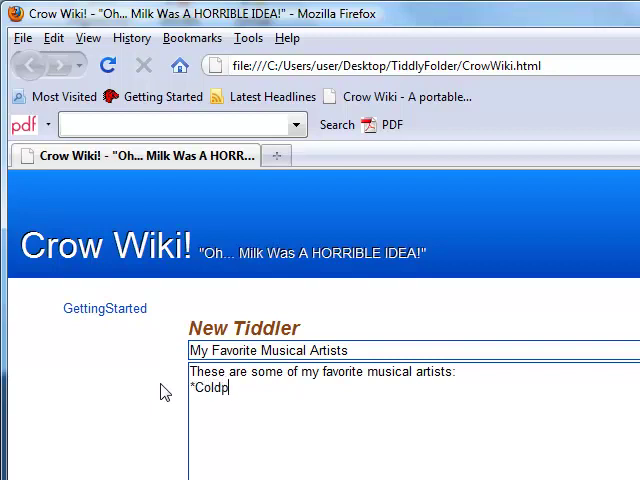
{"action": "type", "text": "lay"}
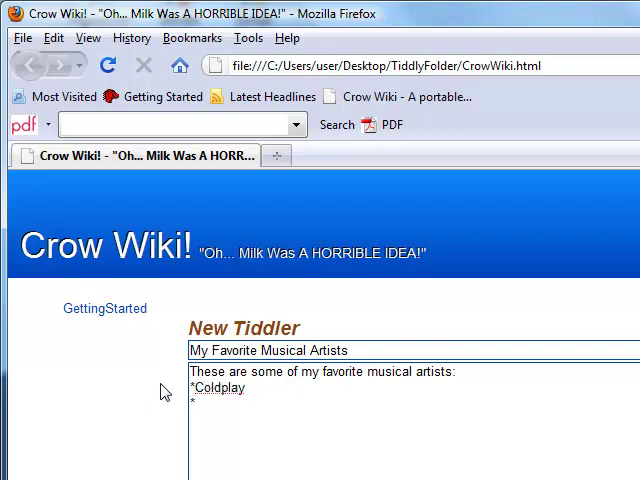
{"action": "type", "text": "The"}
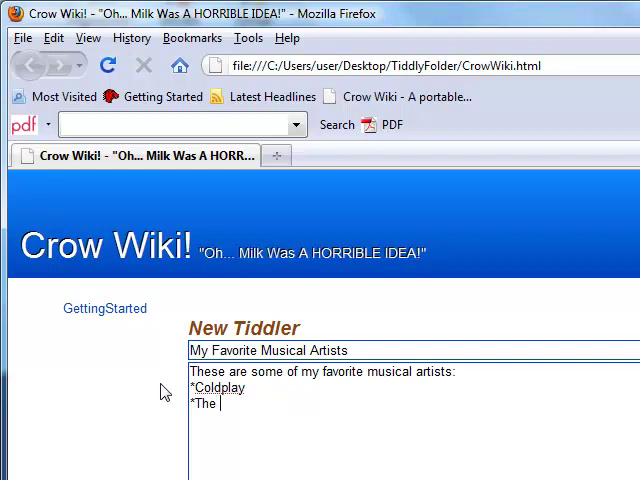
{"action": "type", "text": "Maccabees"}
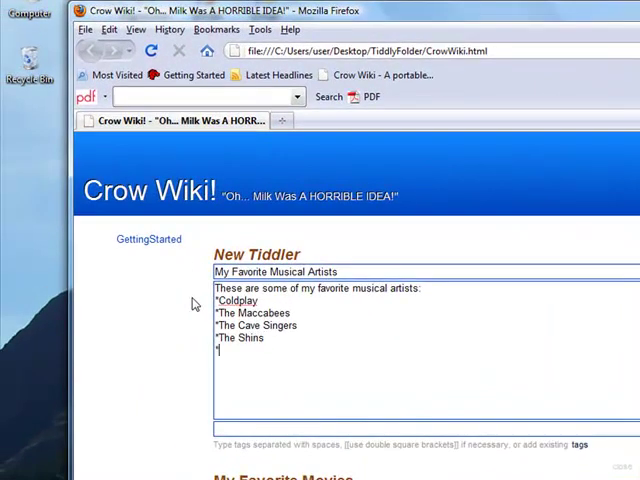
{"action": "type", "text": "Led Zeppelin"}
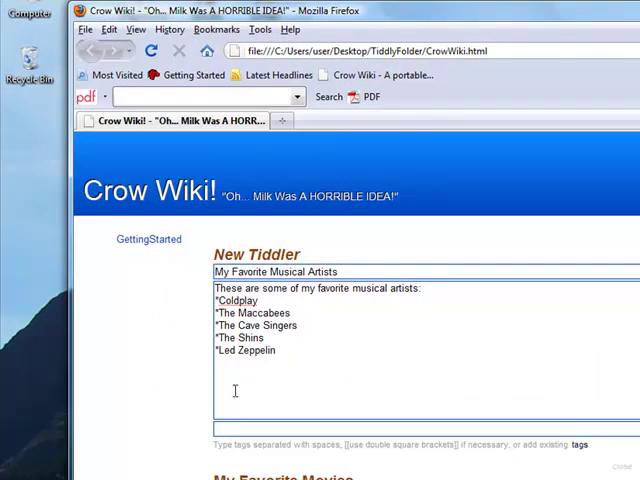
{"action": "type", "text": "personal [["}
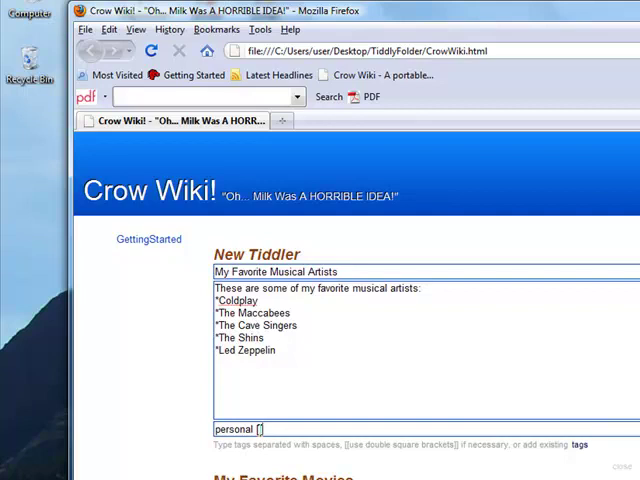
{"action": "type", "text": "Crow Stuff]]"}
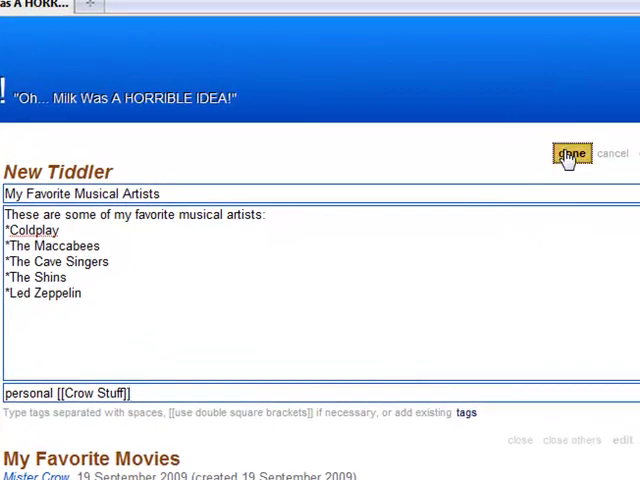
Step: Save the My Favorite Musical Artists tiddler and list the two tiddlers tagged personal
{"action": "left_click", "coordinate": [571, 153]}
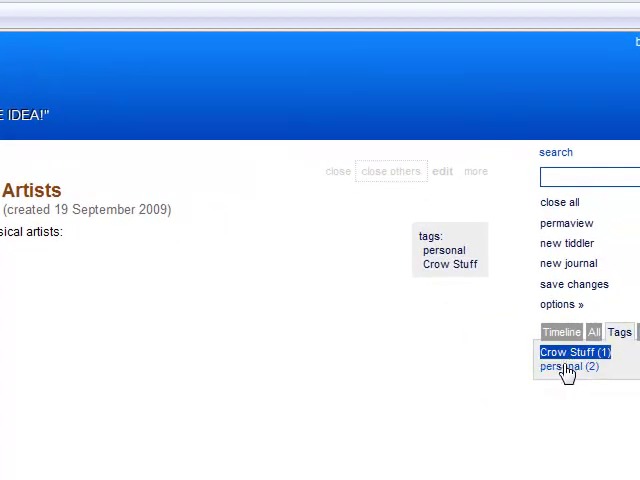
{"action": "left_click", "coordinate": [568, 366]}
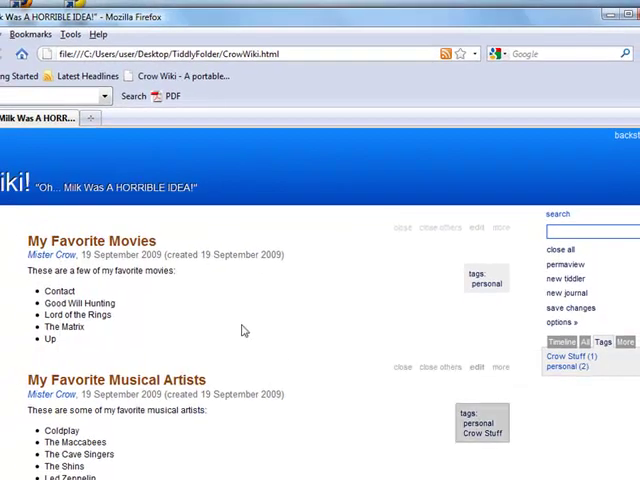
{"action": "mouse_move", "coordinate": [360, 363]}
{"action": "type", "text": "Today "}
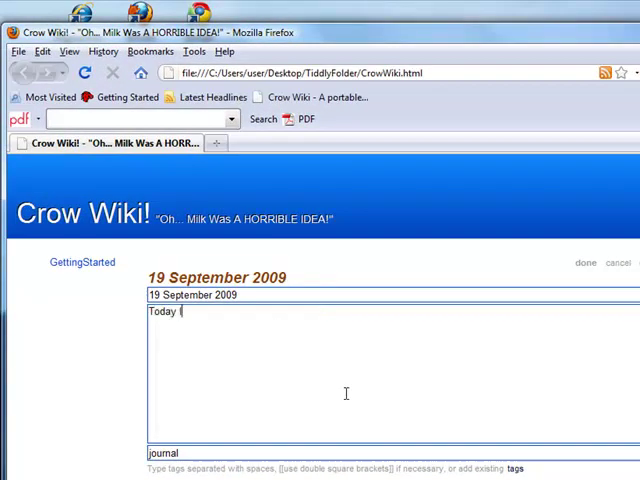
Step: Finish the 19 September 2009 journal entry saying a Tiddly Wiki tutorial was created today
{"action": "type", "text": "I created a Tiddly Wiki T"}
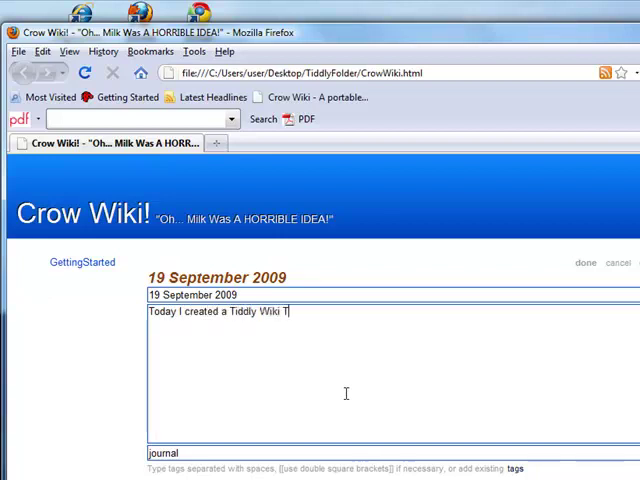
{"action": "type", "text": "utorial!"}
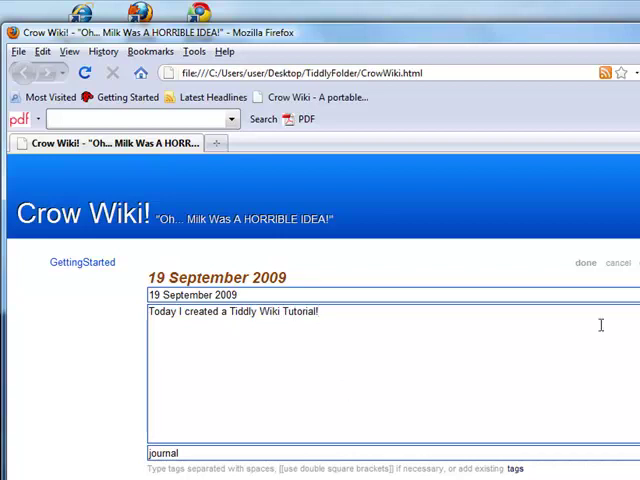
{"action": "left_click", "coordinate": [585, 263]}
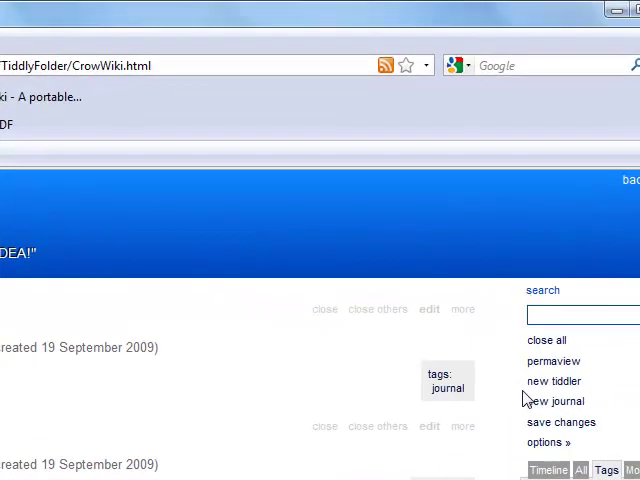
{"action": "mouse_move", "coordinate": [561, 414]}
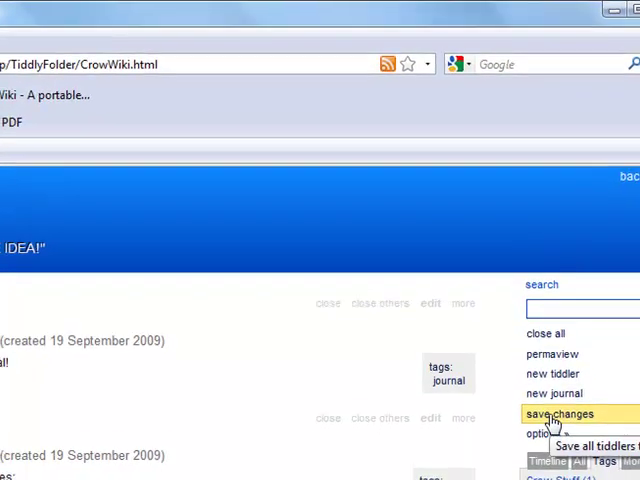
Step: Save changes to the wiki file, granting and remembering the write permission
{"action": "left_click", "coordinate": [561, 413]}
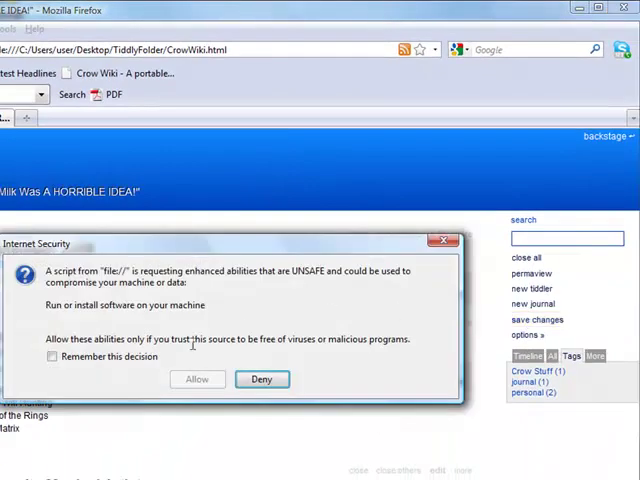
{"action": "left_click", "coordinate": [52, 356]}
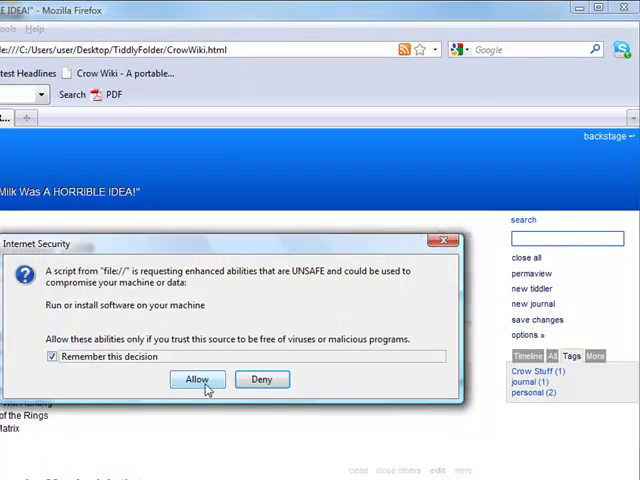
{"action": "left_click", "coordinate": [196, 379]}
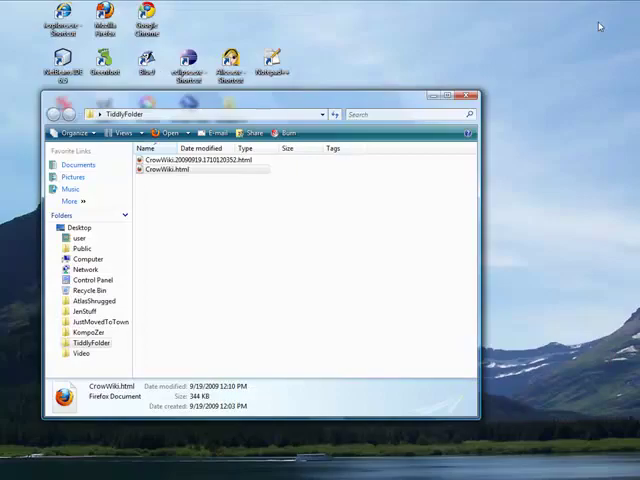
Step: Open the CrowWiki.20090919.1710120352.html backup from TiddlyFolder in Firefox
{"action": "left_click", "coordinate": [205, 161]}
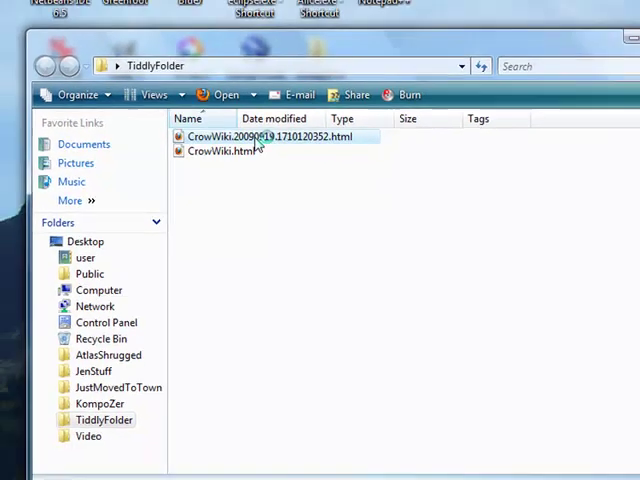
{"action": "double_click", "coordinate": [270, 136]}
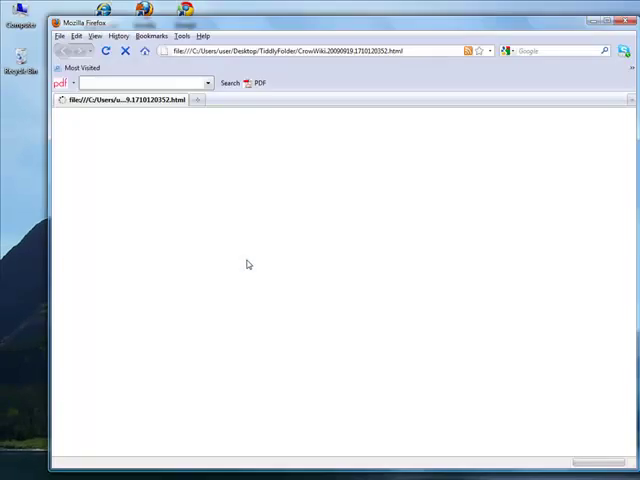